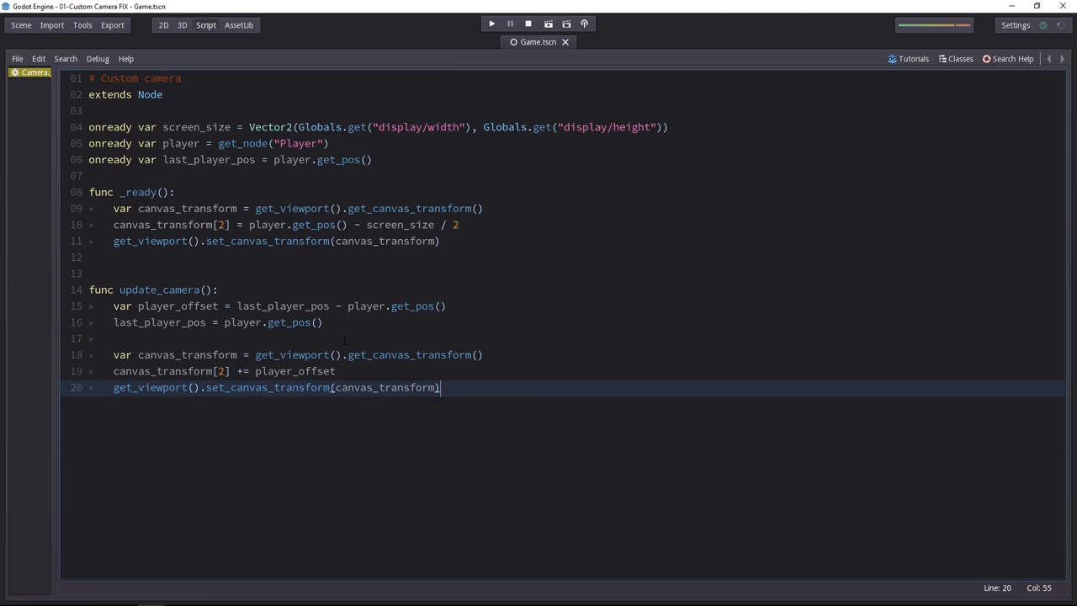
mouse_move(589, 330)
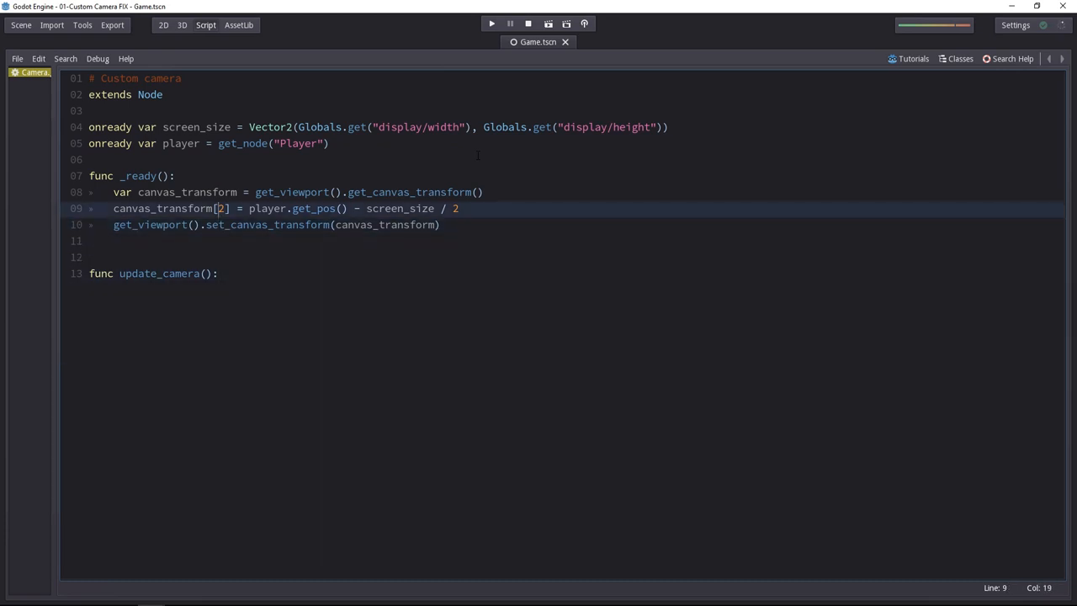
Select the three canvas_transform lines in _ready to move them into update_camera.
drag(113, 192, 439, 225)
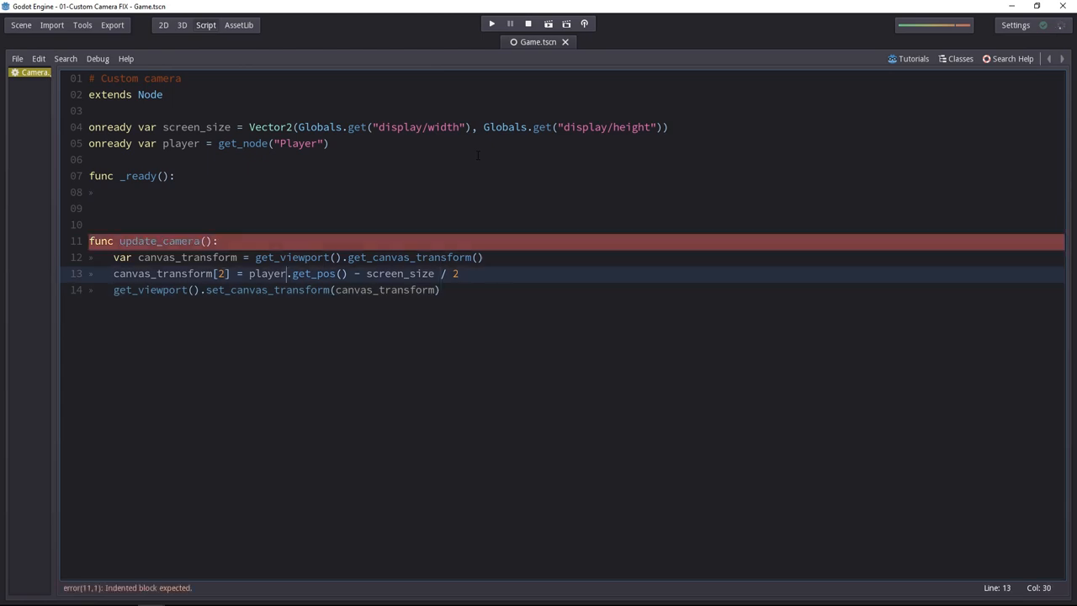
click(249, 273)
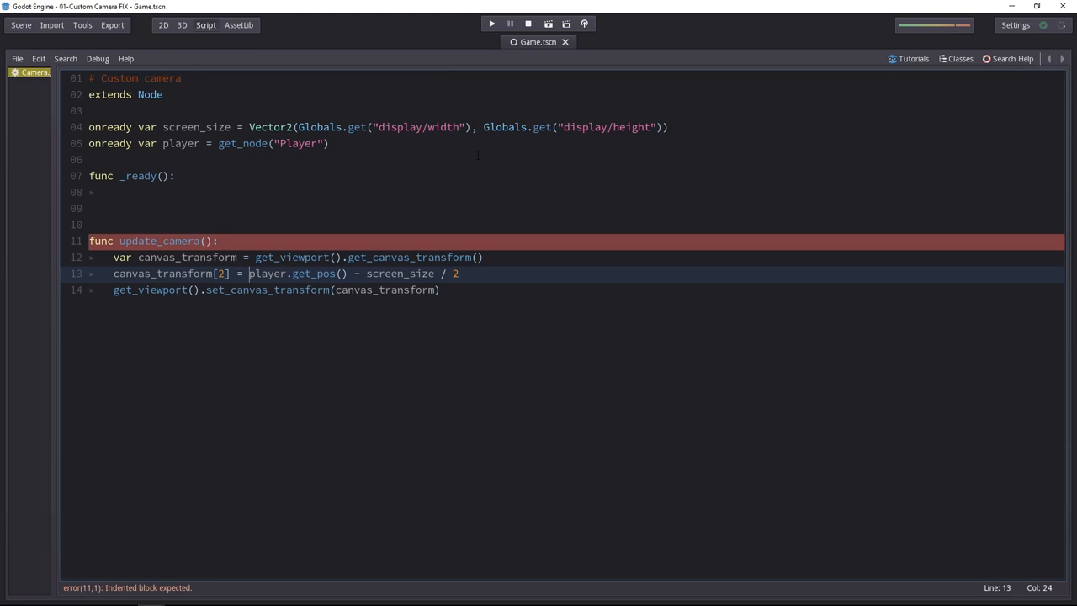
click(118, 191)
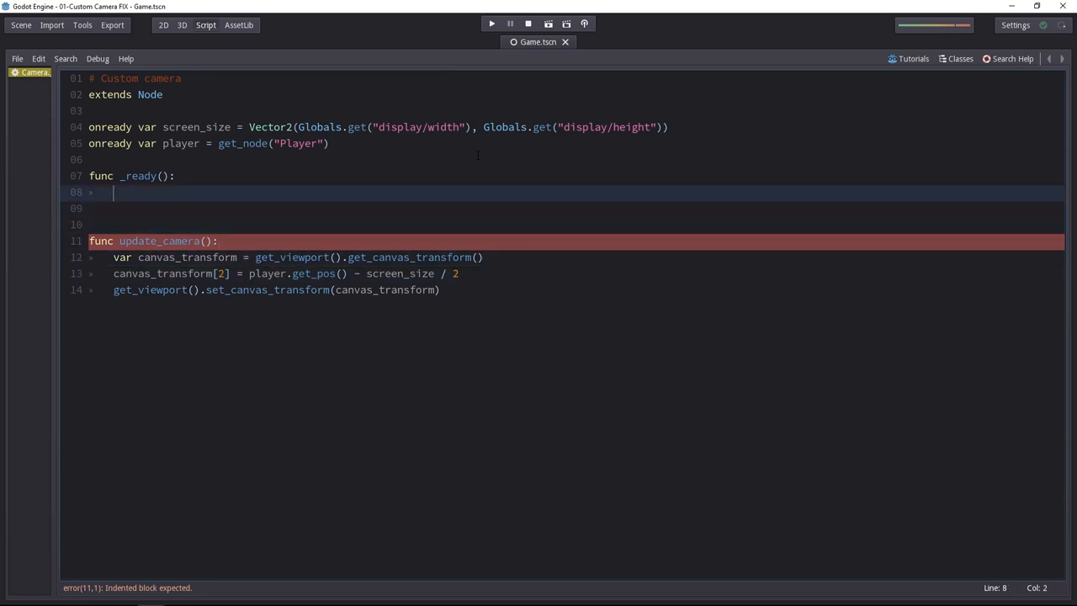
Add an update_camera() call inside the _ready body via autocomplete.
text(update_camera()
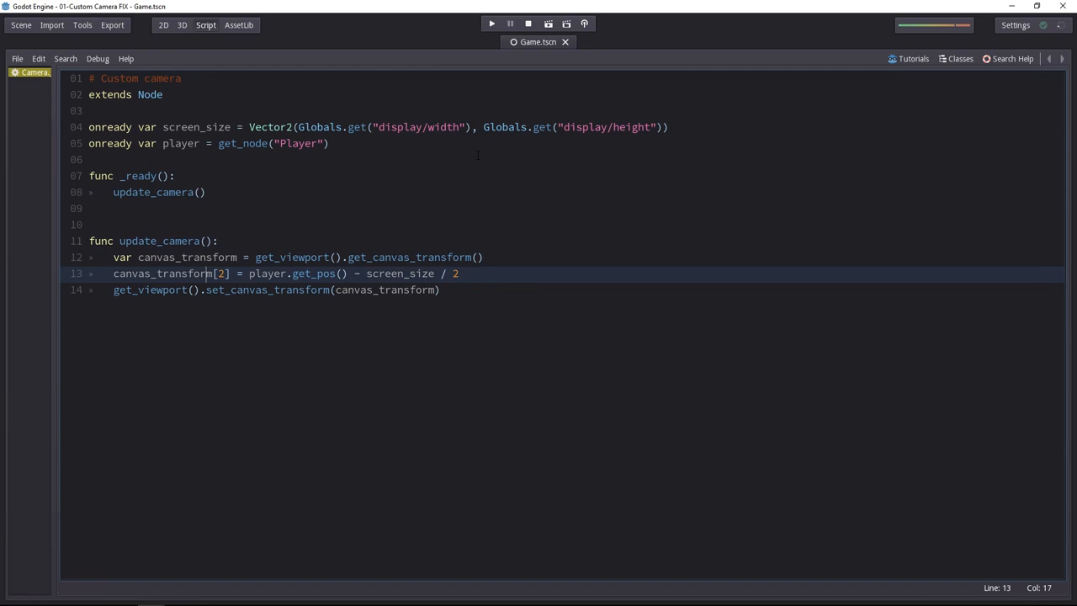
click(491, 23)
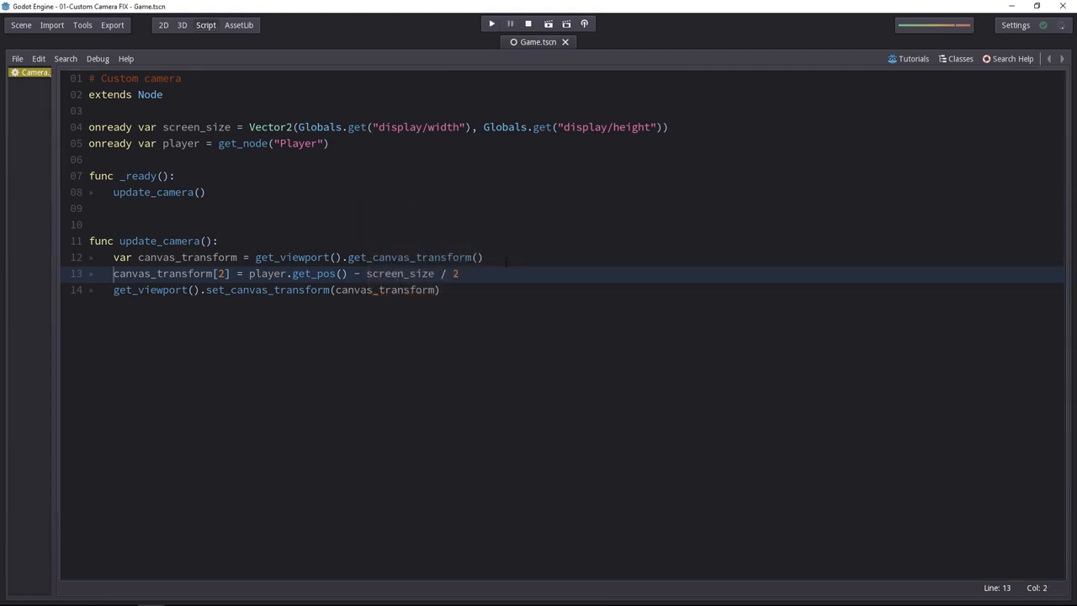
Make the canvas origin -player.get_pos() + screen_size / 2.
click(249, 272)
text(-)
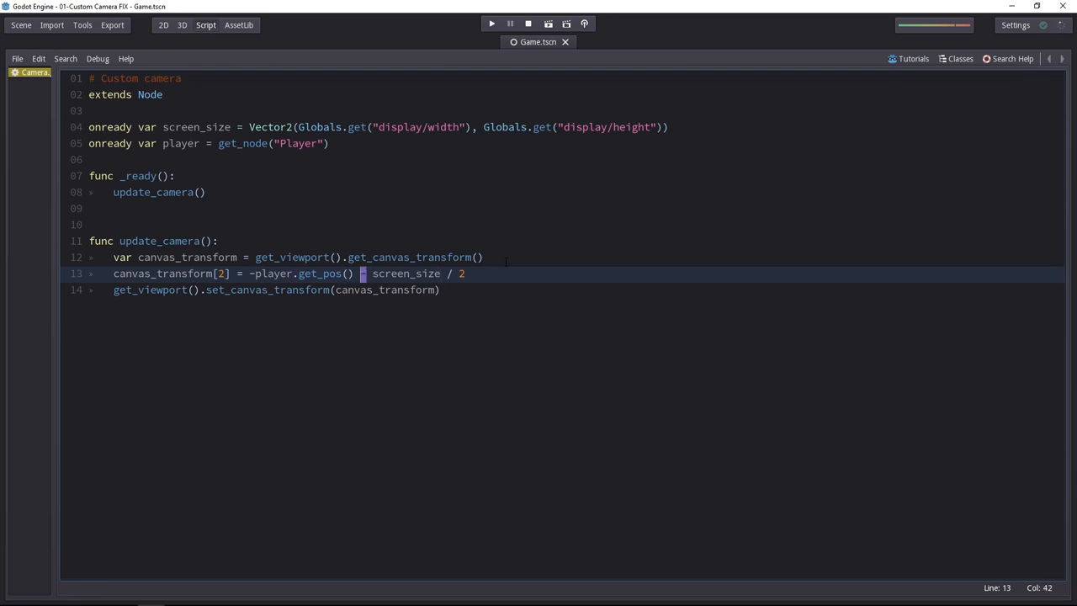
text(+)
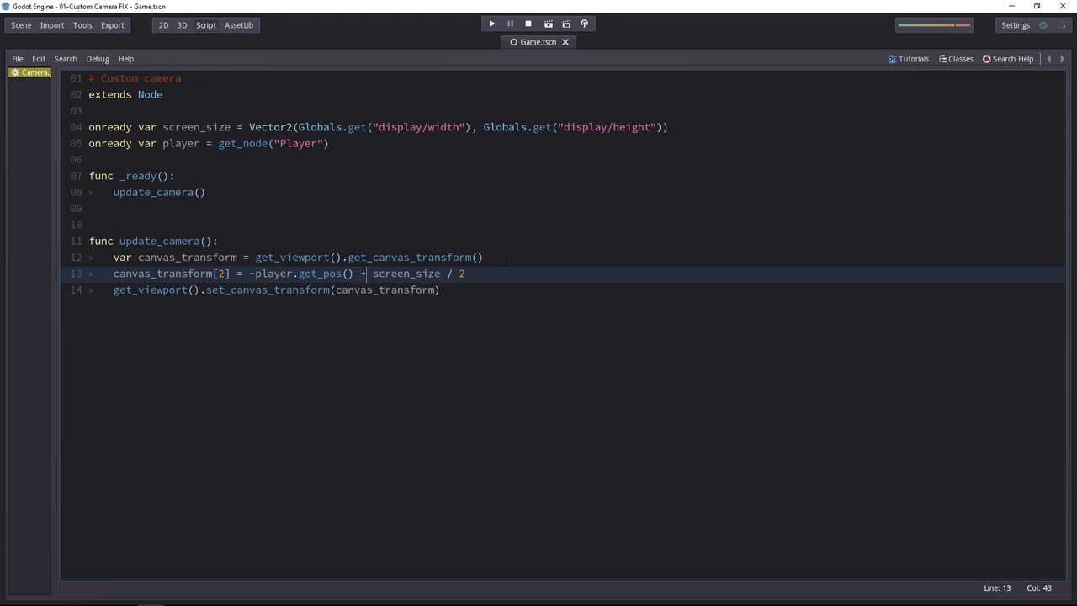
click(491, 24)
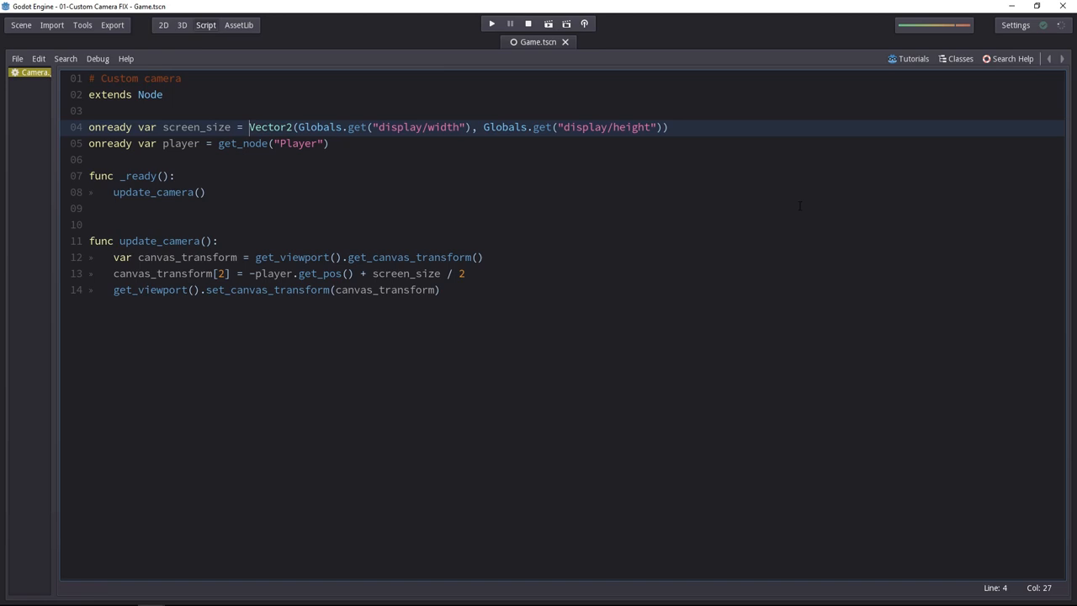
Replace the Globals-based screen_size value with an OS.get_window_size() call.
drag(250, 127, 669, 127)
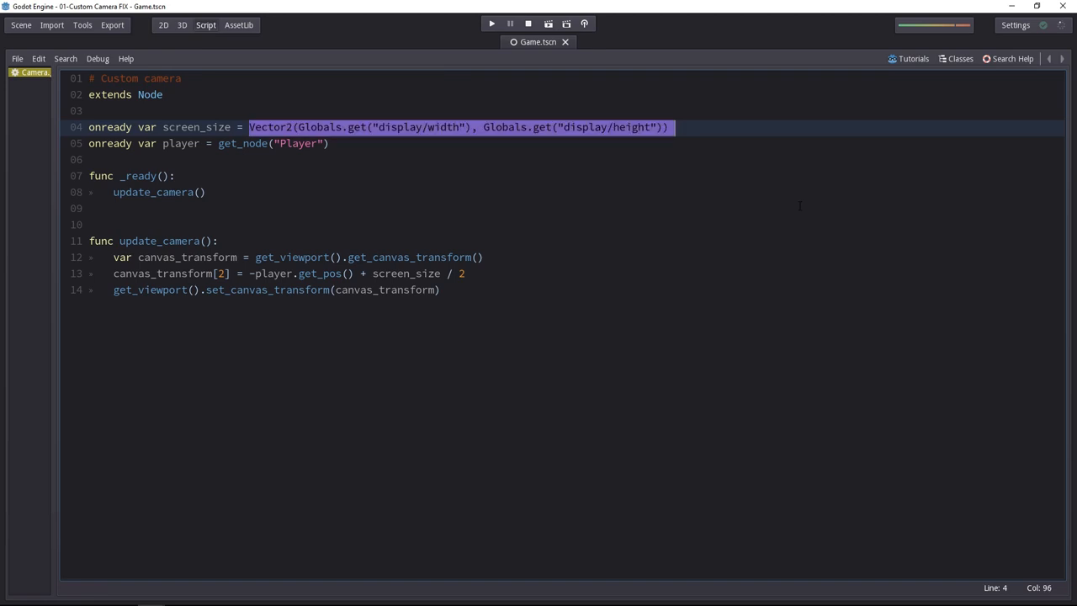
text(OS)
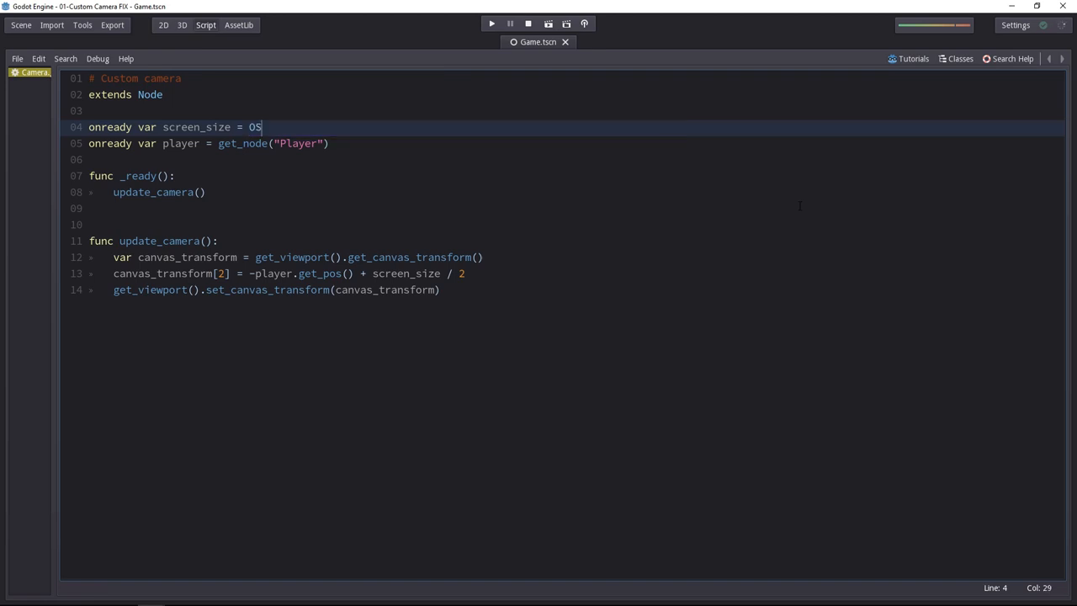
text(.ge)
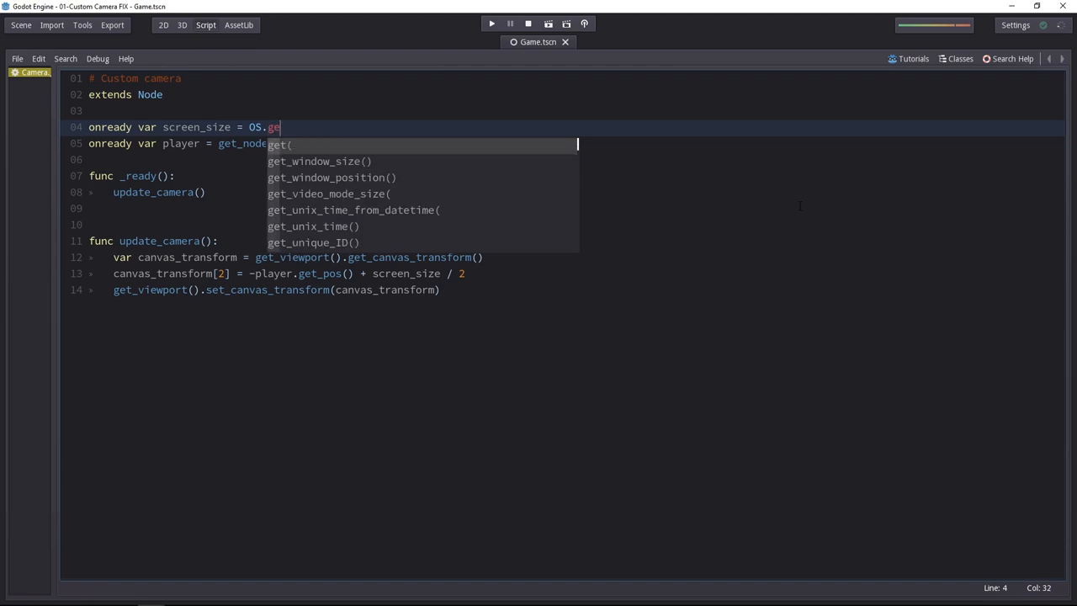